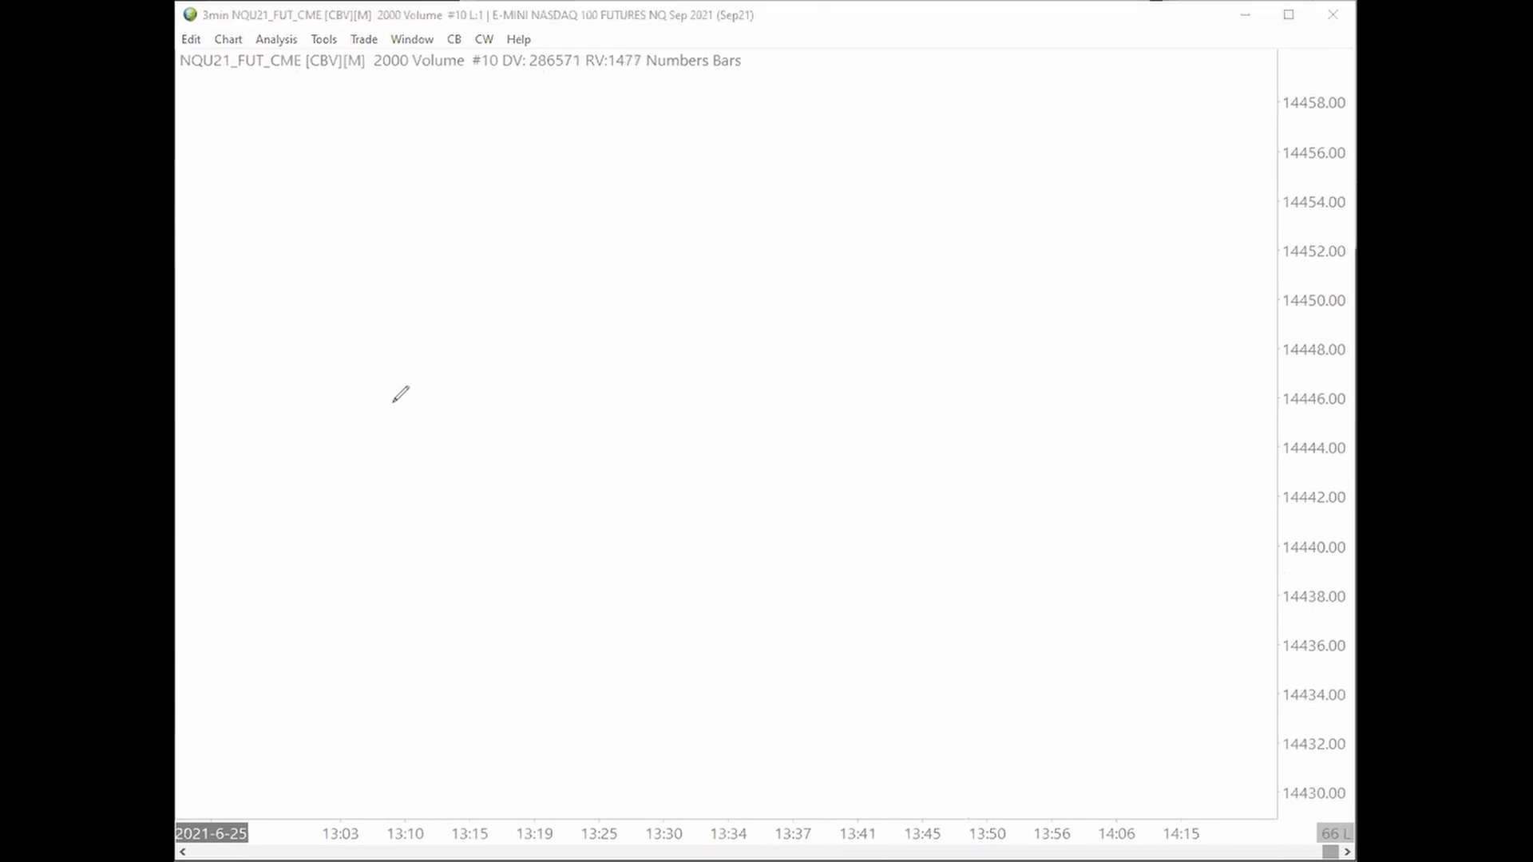
mouse_move(342, 570)
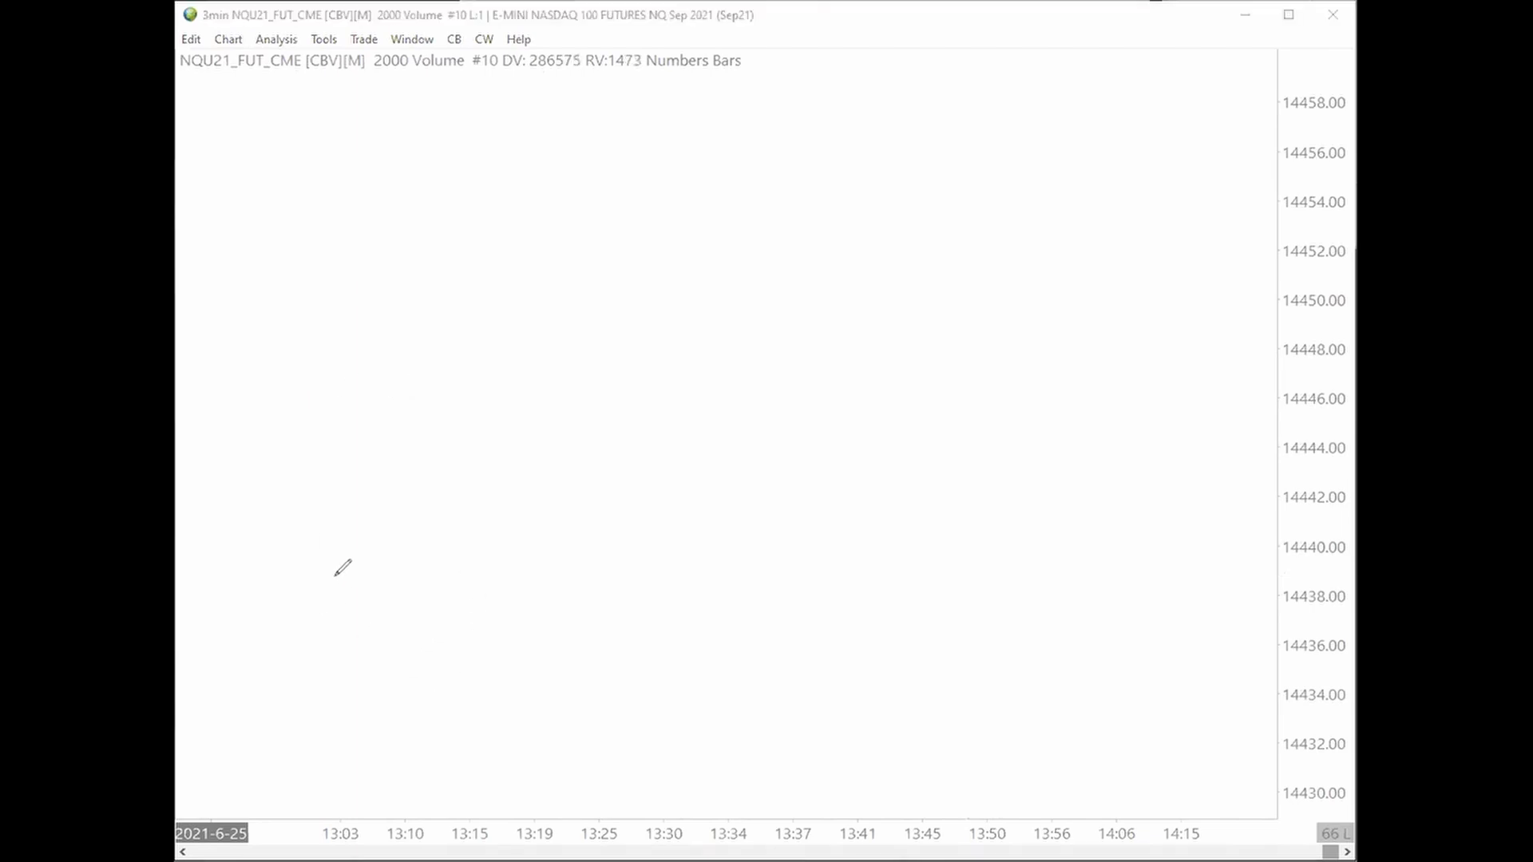
mouse_move(271, 633)
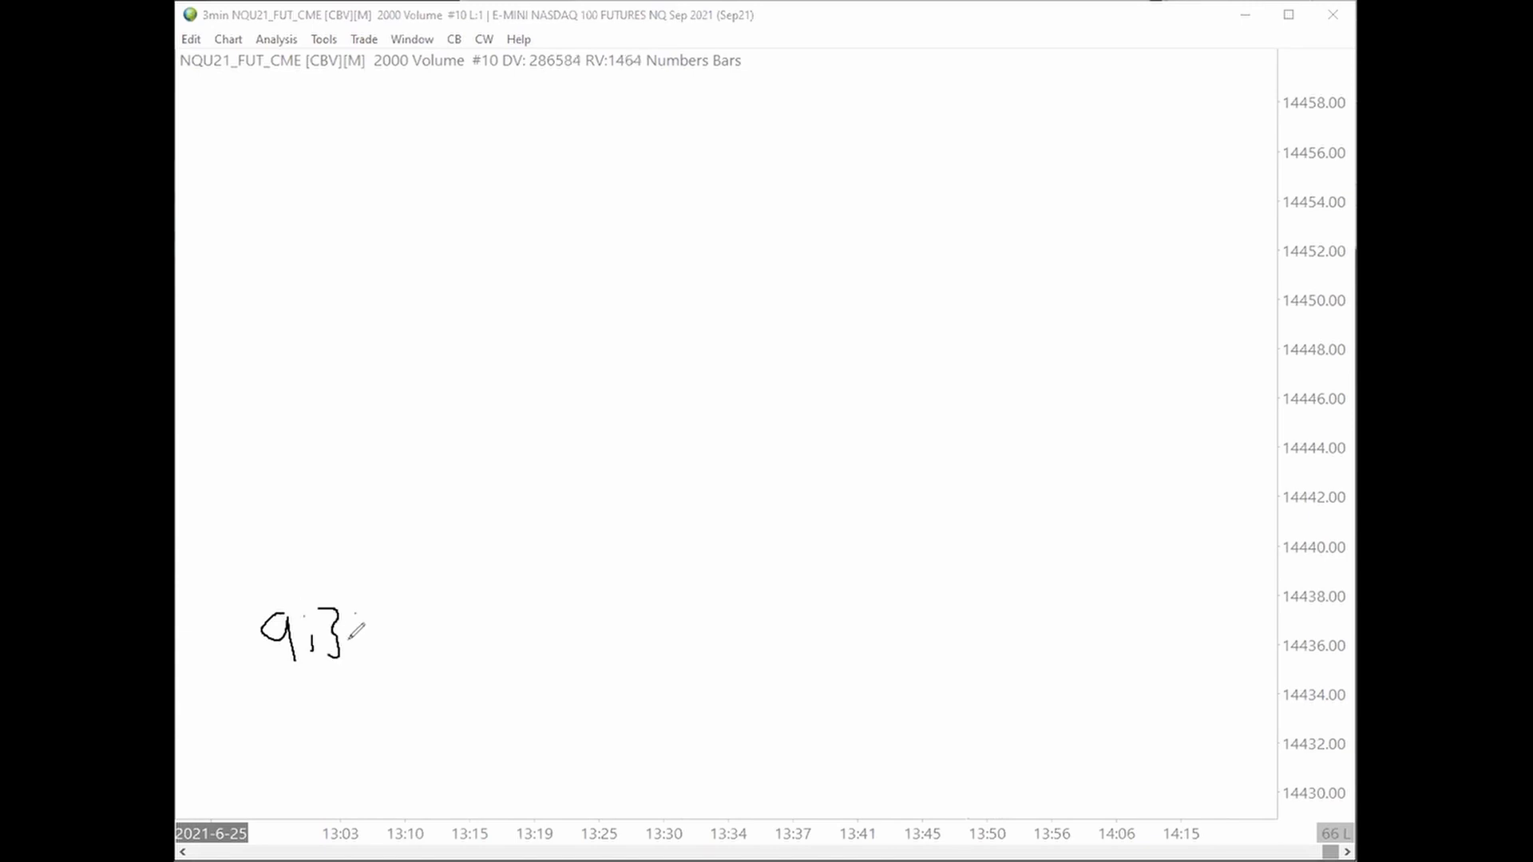
Step: Hand-write the 9:30 label, extend the dashed 4PM divider, and draw an arrow into 9:30
drag(332, 156, 322, 587)
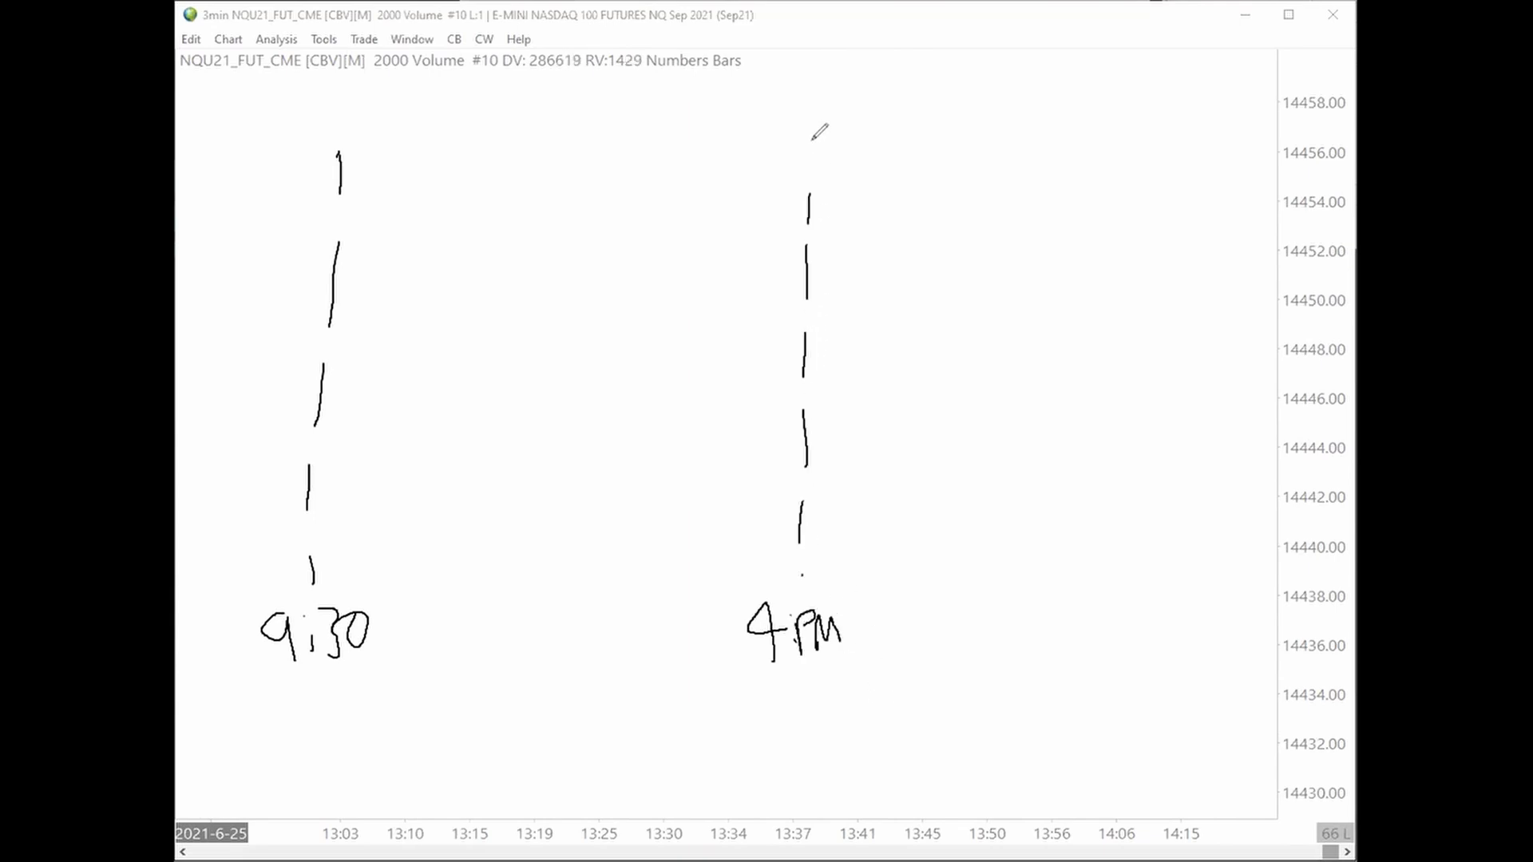
drag(196, 570, 273, 560)
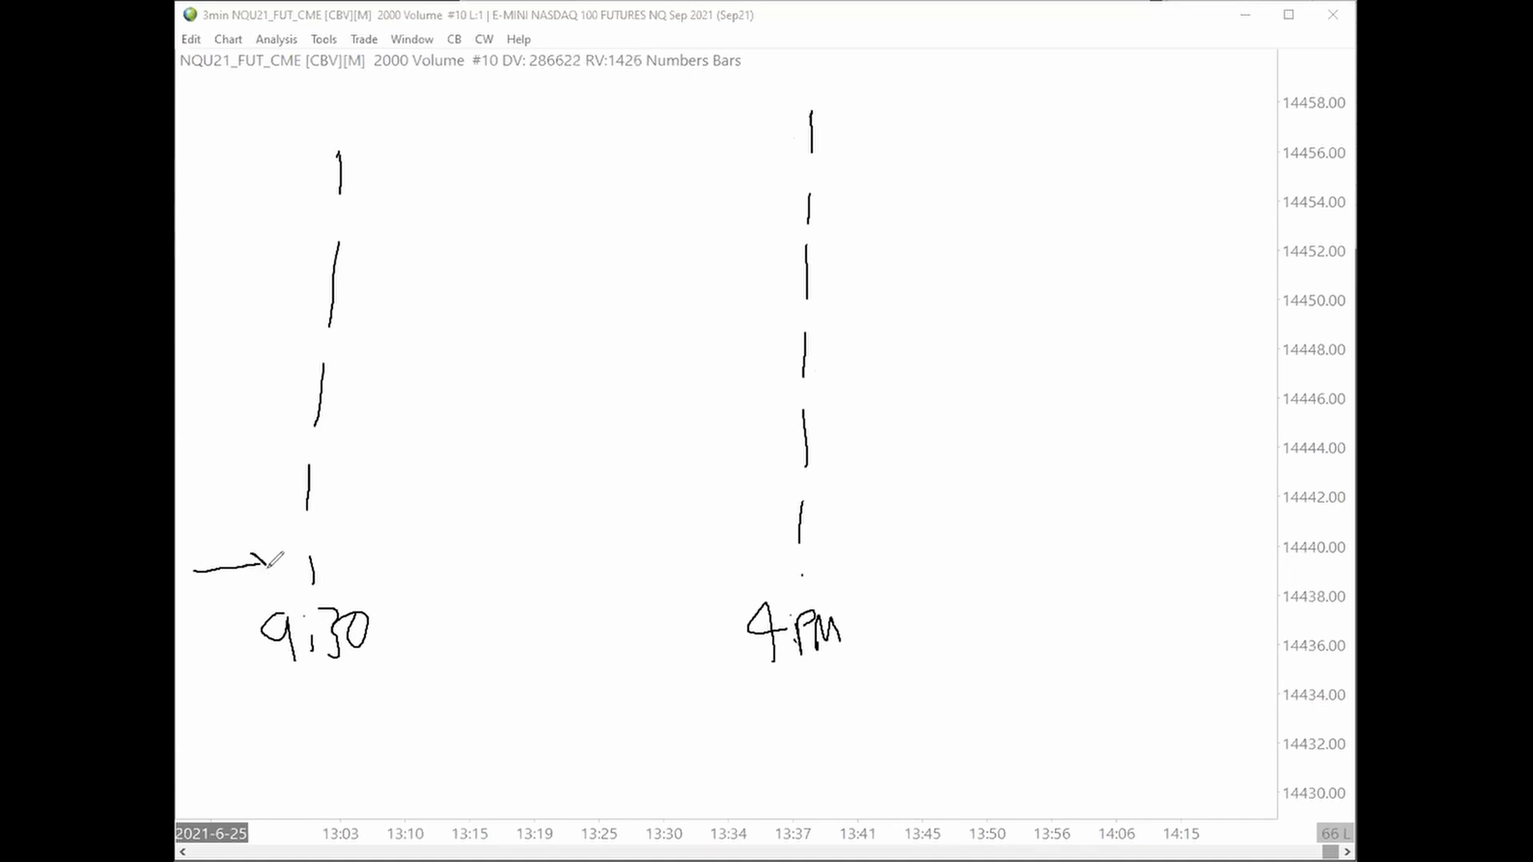
drag(831, 567, 1032, 562)
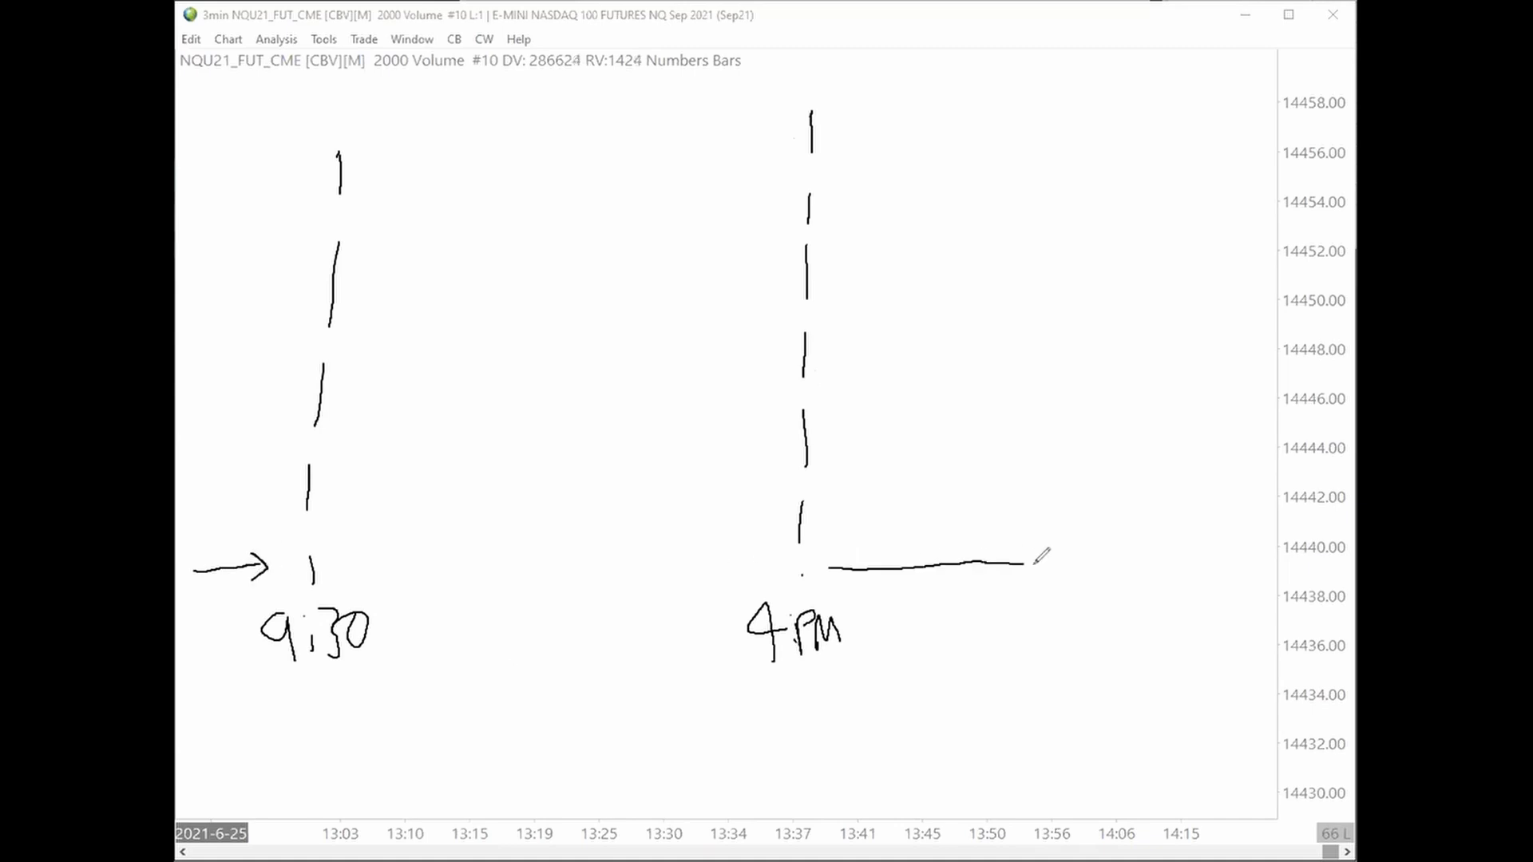
Step: Draw an arrow from 4PM toward the next 9:30 and a heavy base line under 9:30–4PM
drag(1026, 559, 1105, 572)
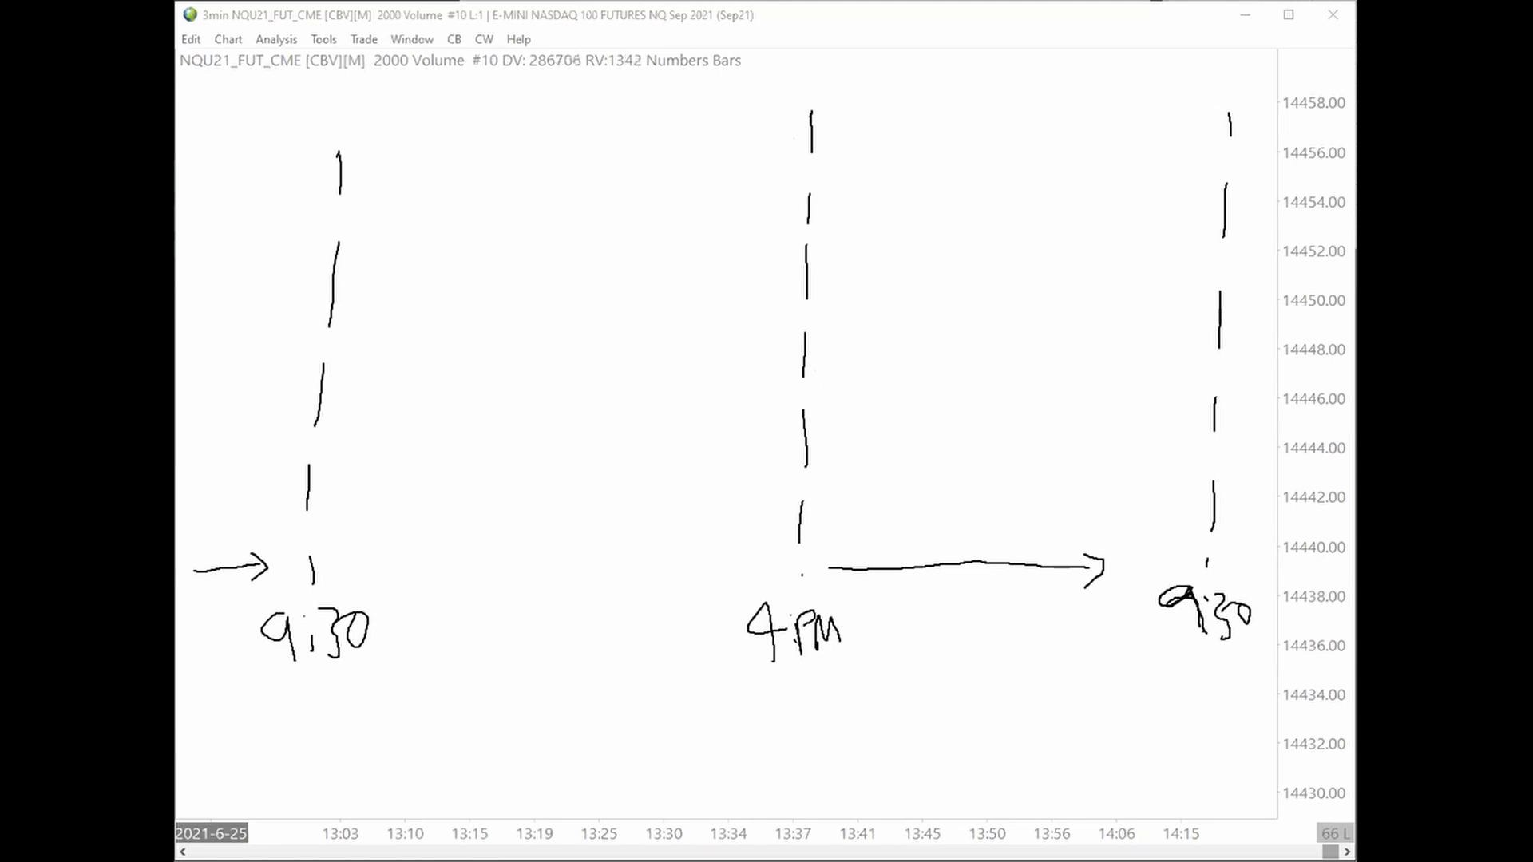
drag(313, 572, 787, 570)
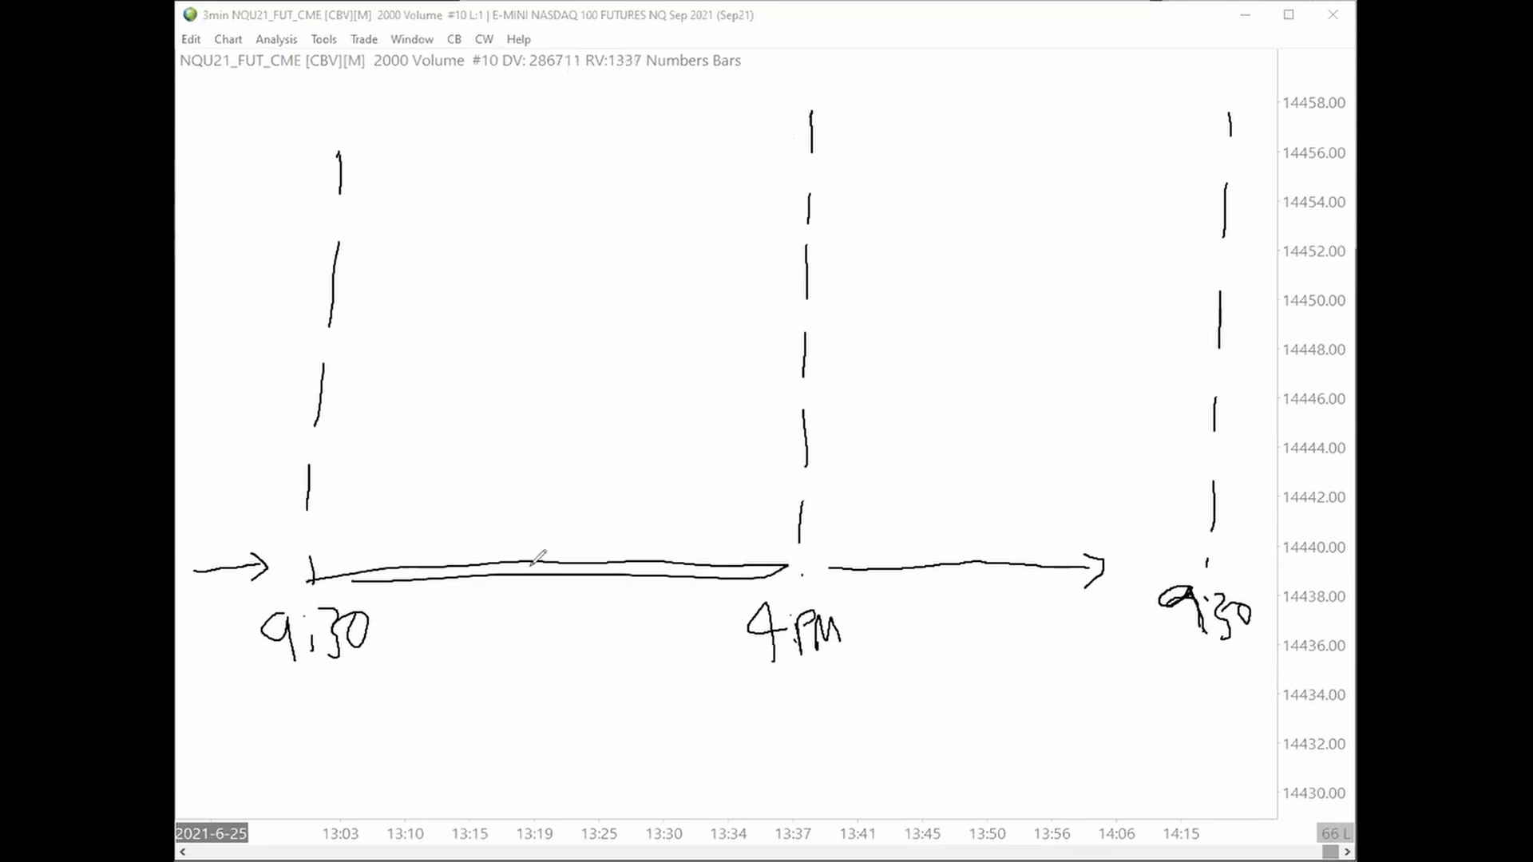
drag(322, 577, 792, 577)
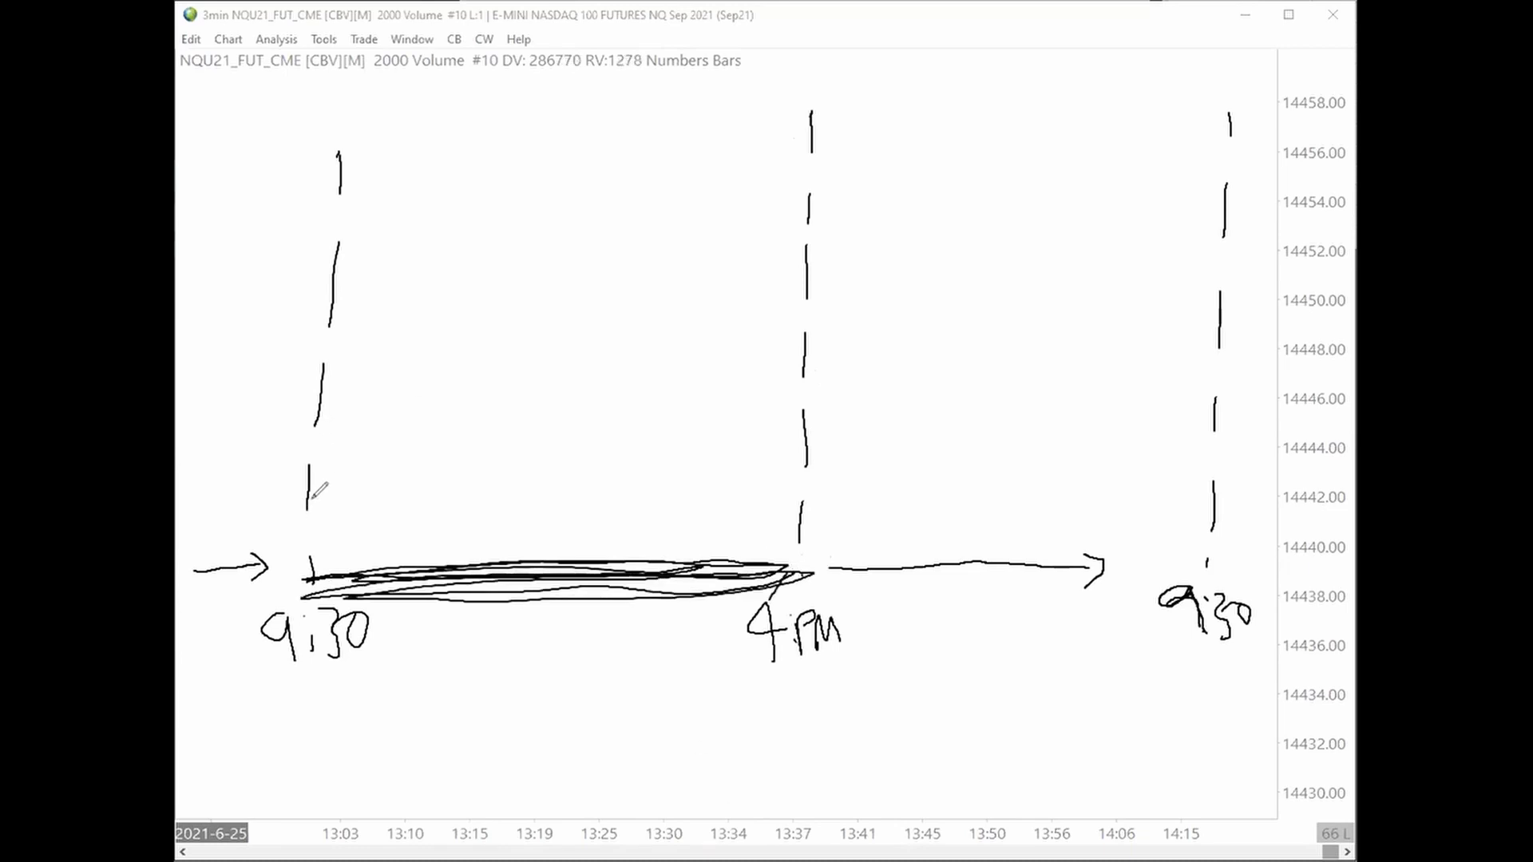
Step: Sketch wide zigzag price swings from the 9:30 open to around the 4PM close
drag(308, 489, 572, 166)
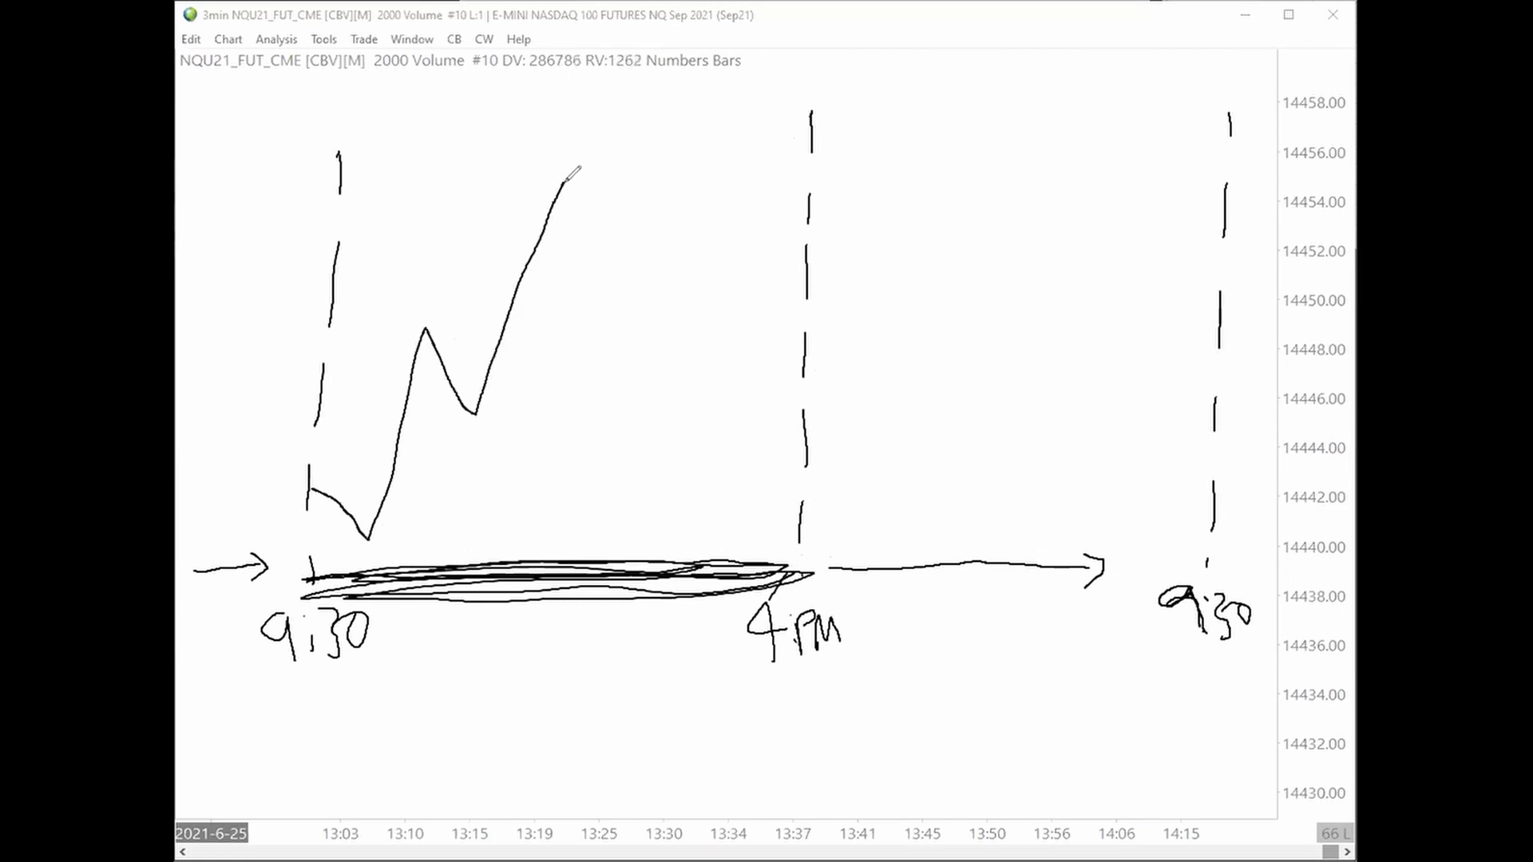
drag(562, 181, 714, 367)
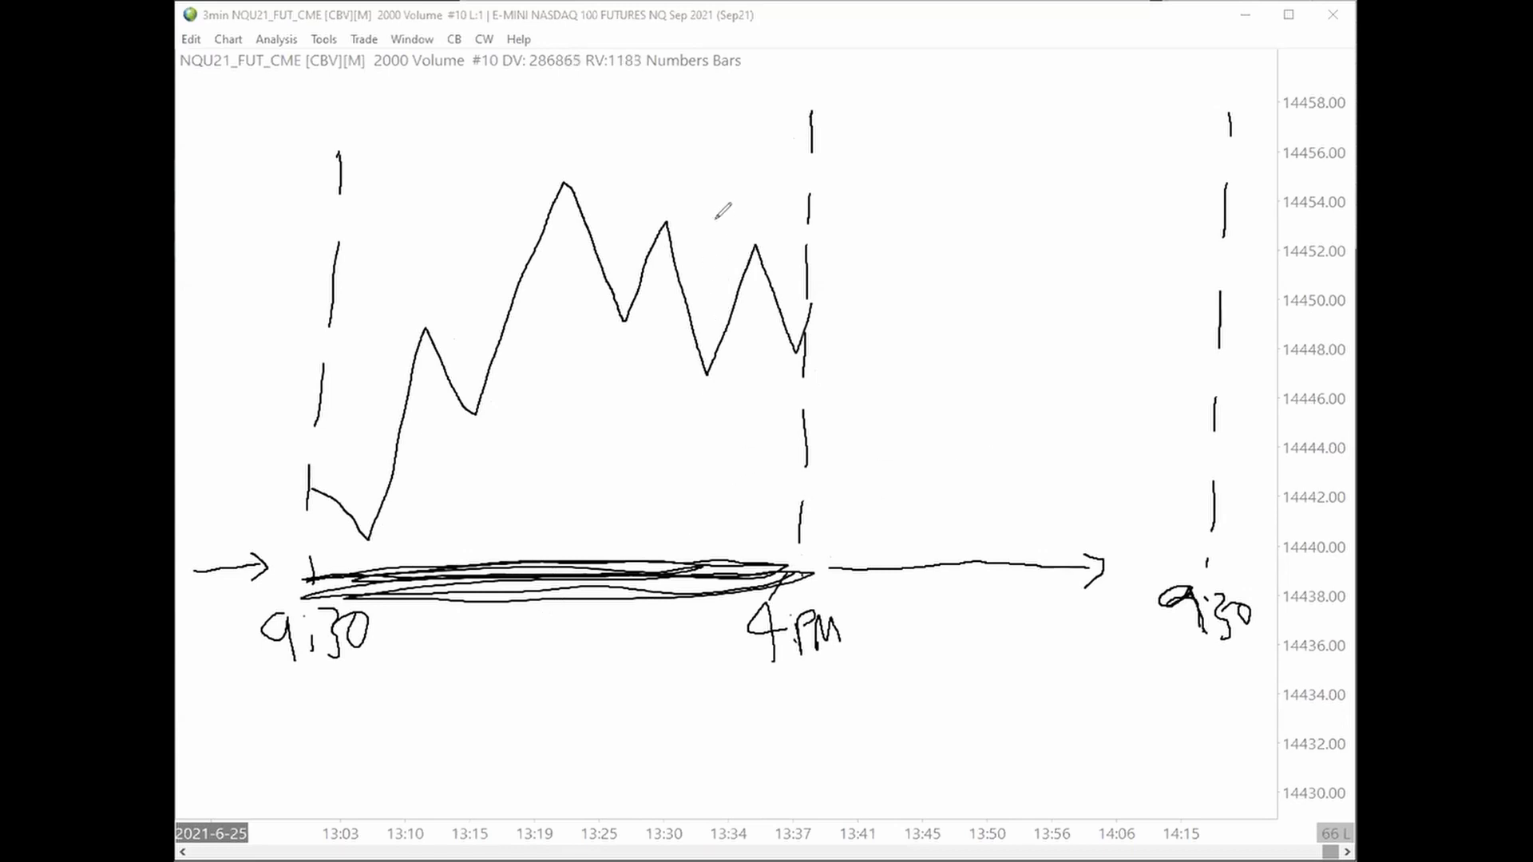
drag(735, 176, 743, 421)
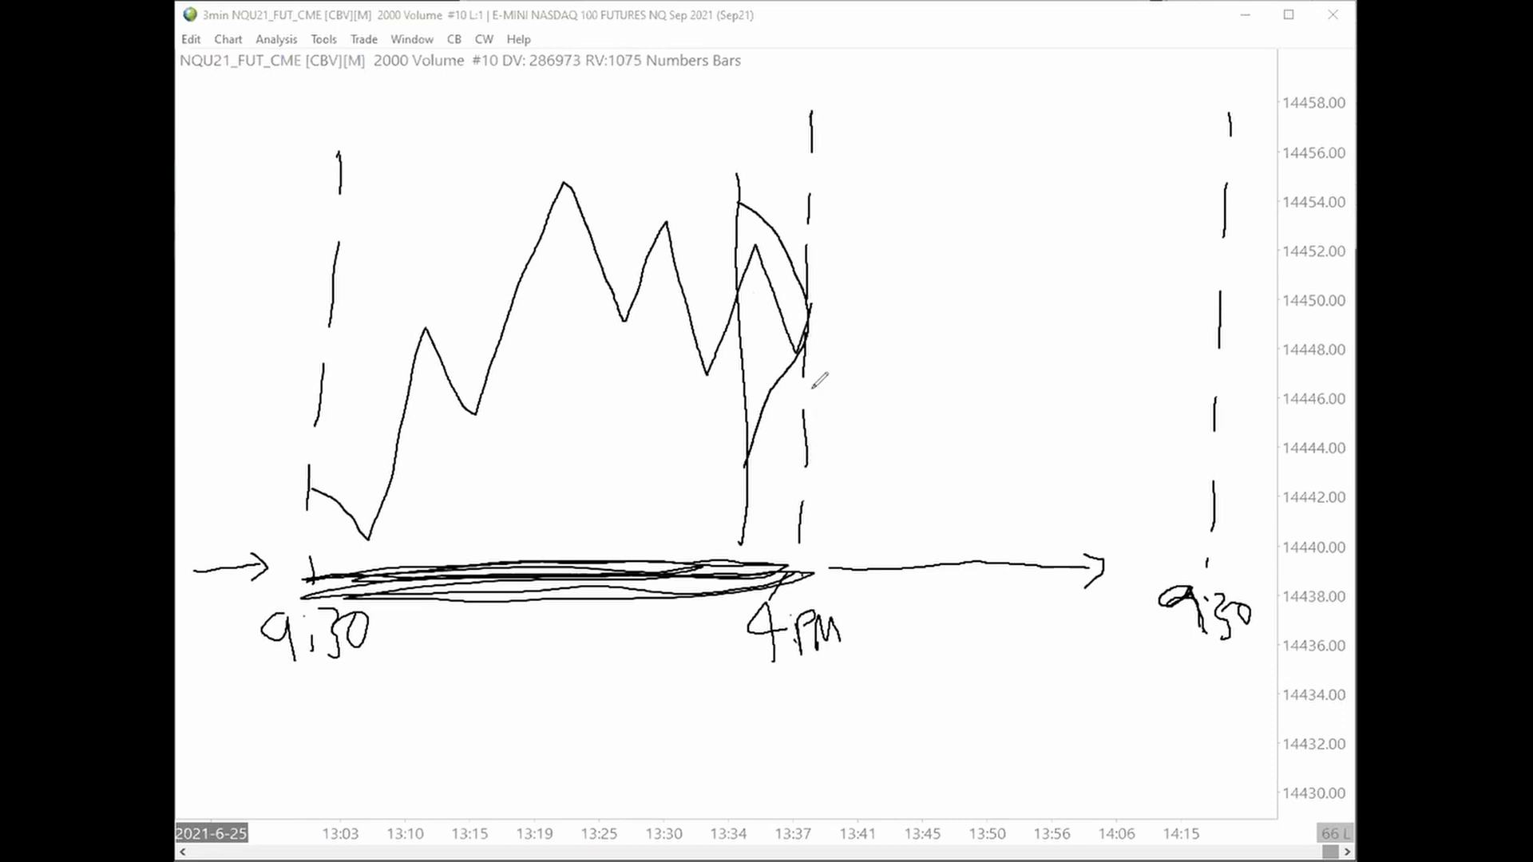
mouse_move(817, 320)
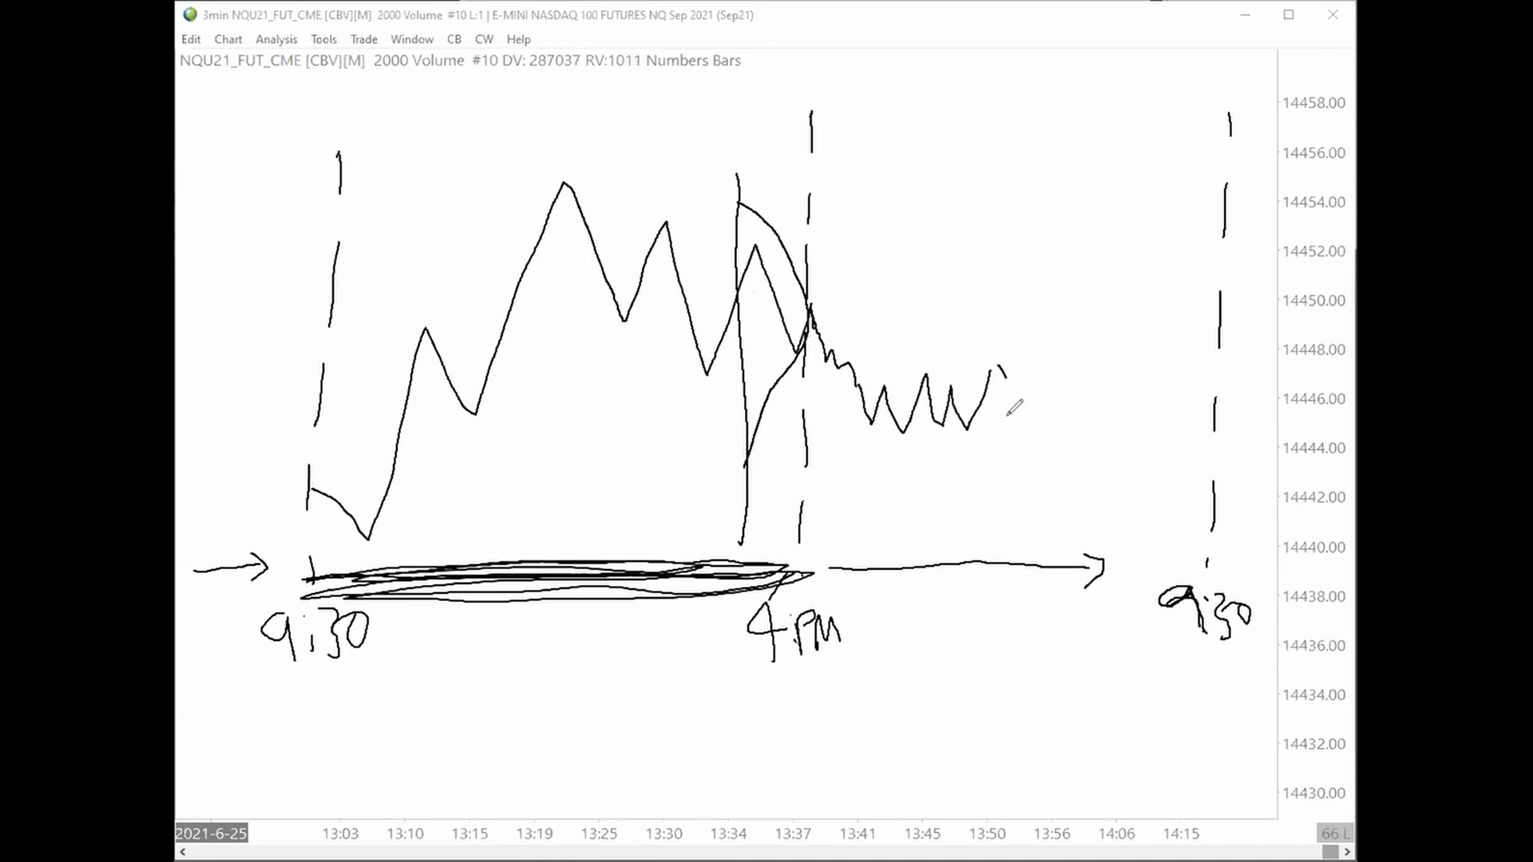
Step: Draw small choppy overnight zigzags from 4PM to the next 9:30 and mark the path's end
drag(988, 371, 1134, 410)
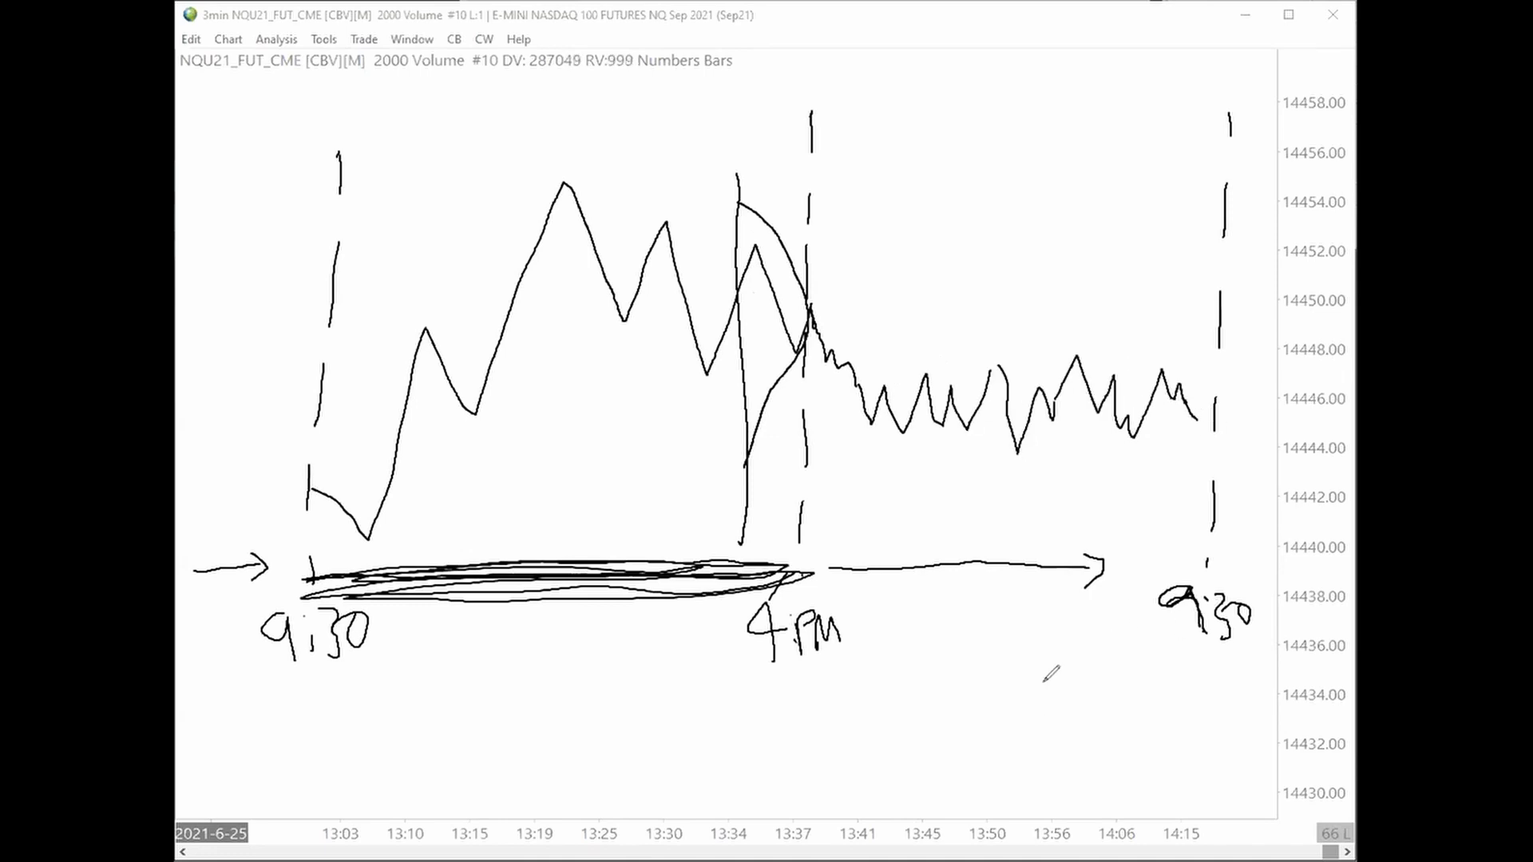
drag(1189, 382, 1212, 415)
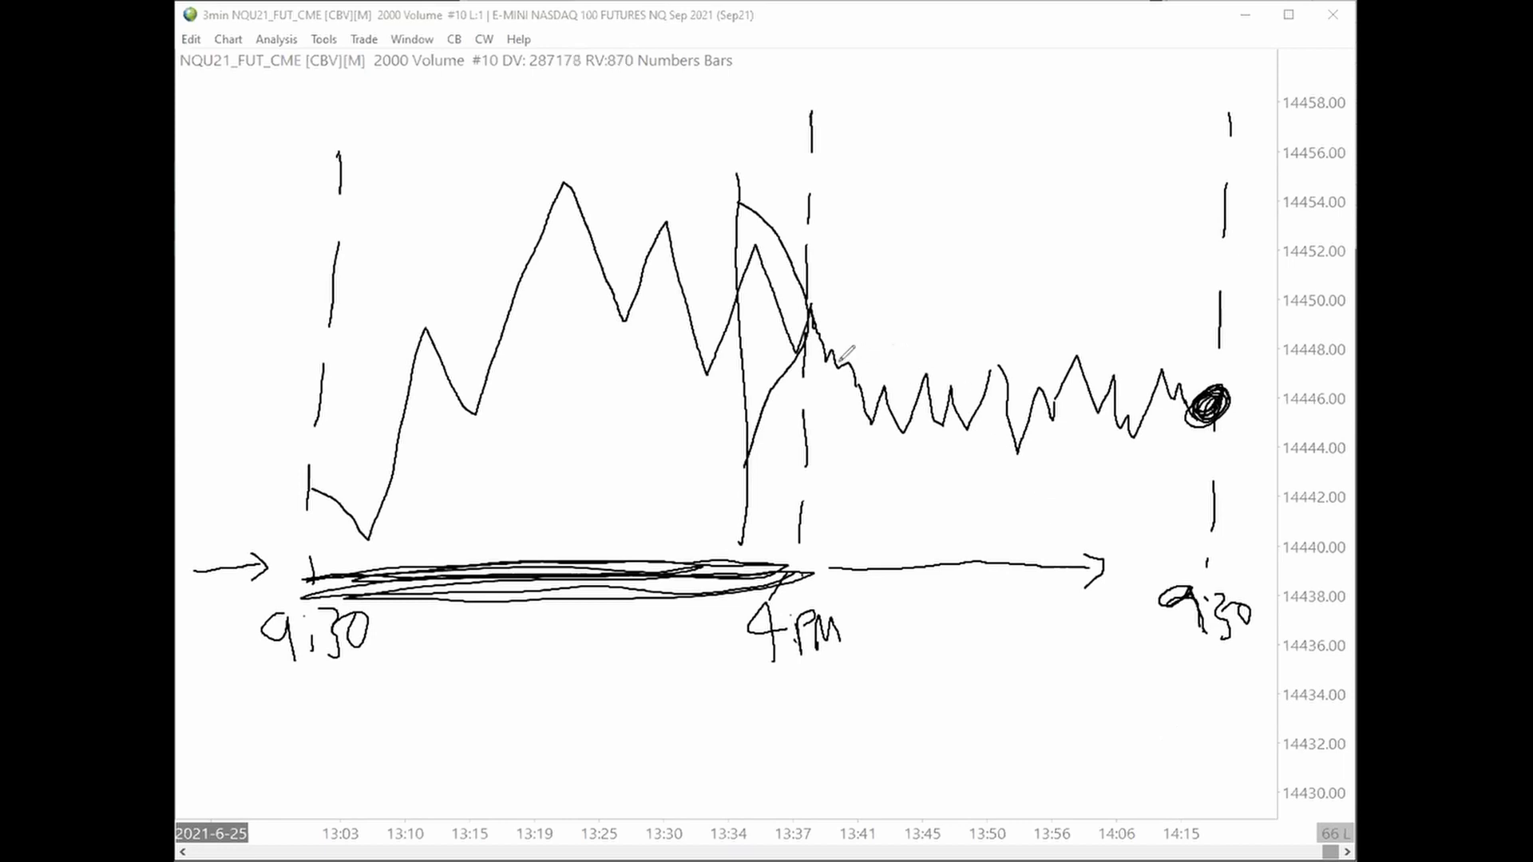
drag(827, 367, 1191, 350)
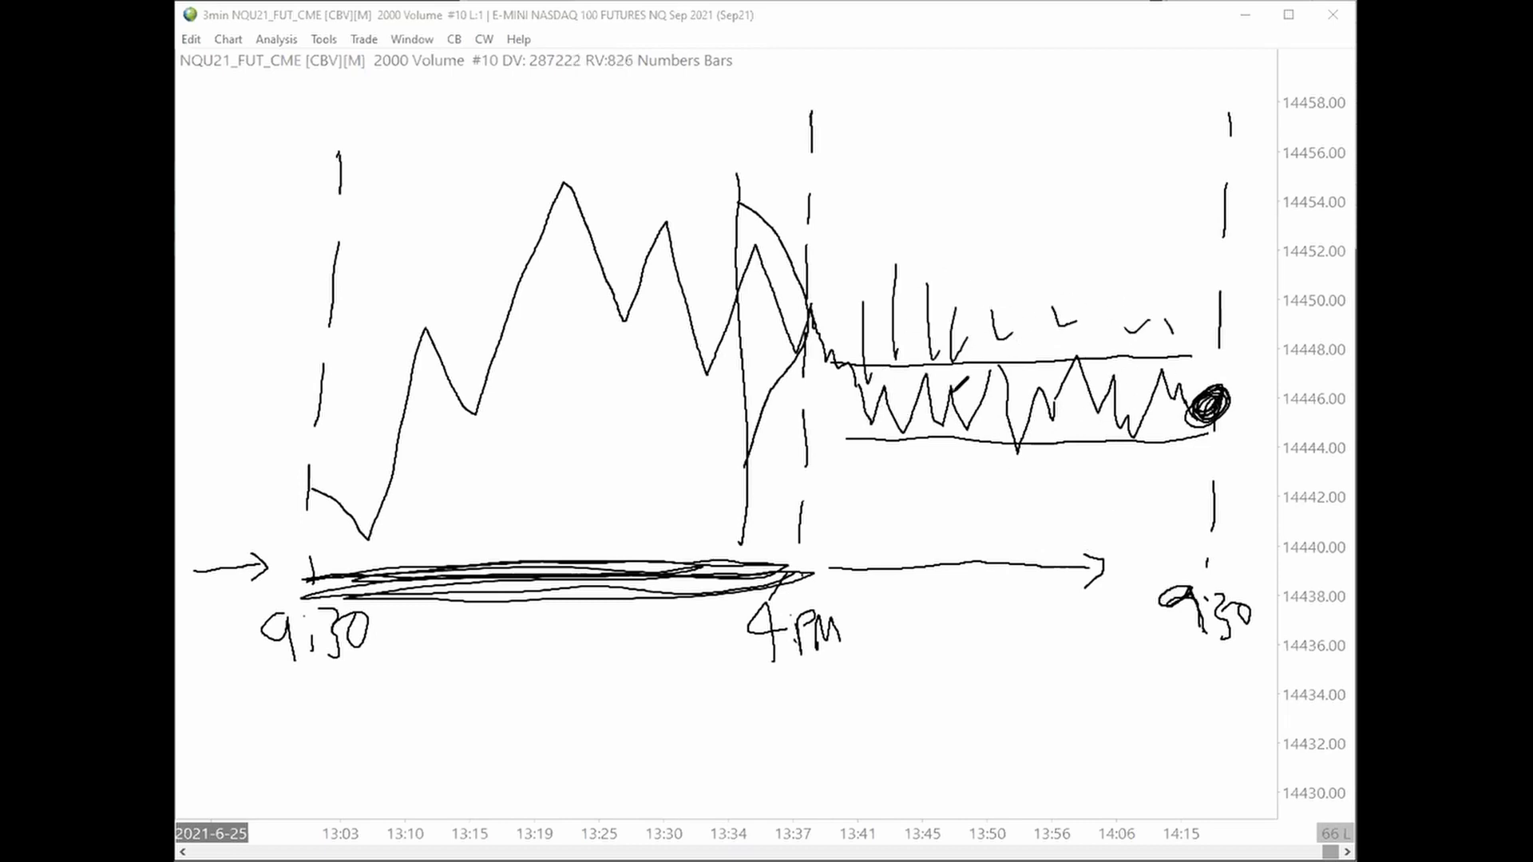
Step: Draw a boundary line bracketing the overnight range
drag(361, 342, 714, 215)
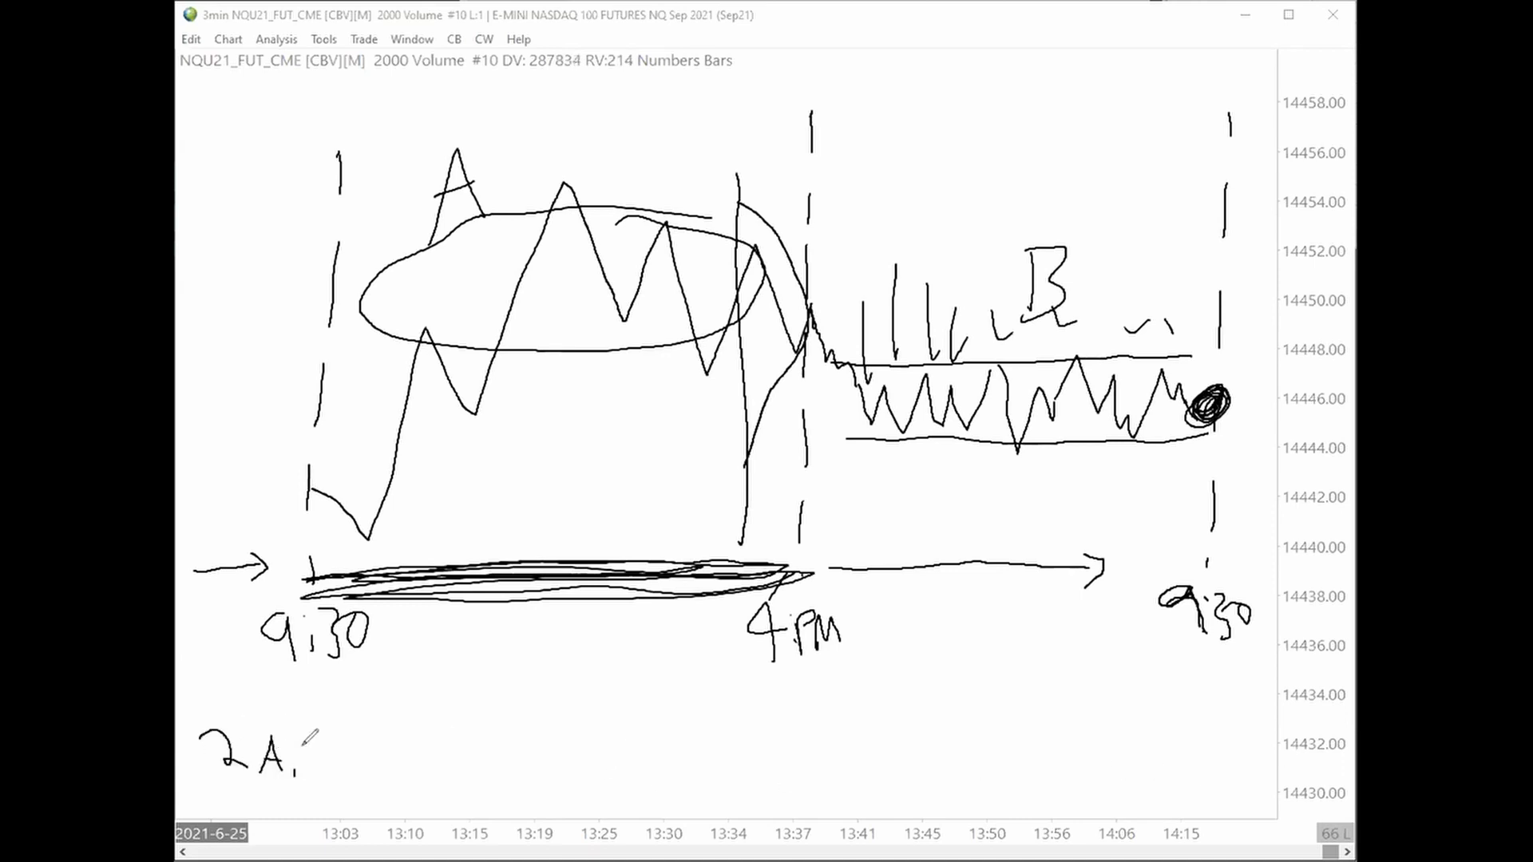
Step: Draw the 2AM–11AM span line below the timeline and finish it with an arrow
drag(322, 757, 923, 753)
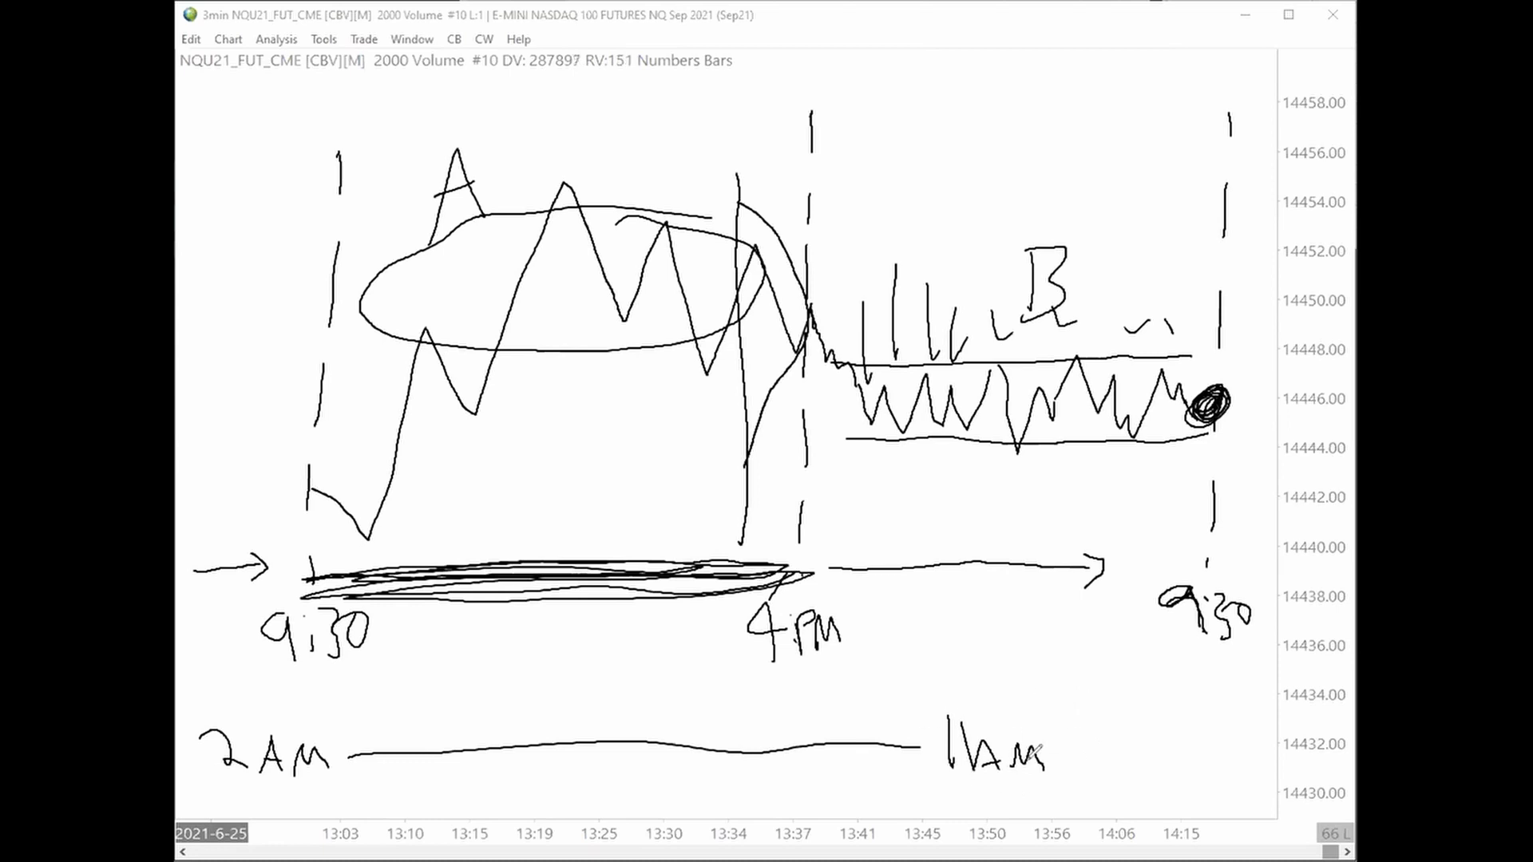
drag(1051, 729, 1179, 719)
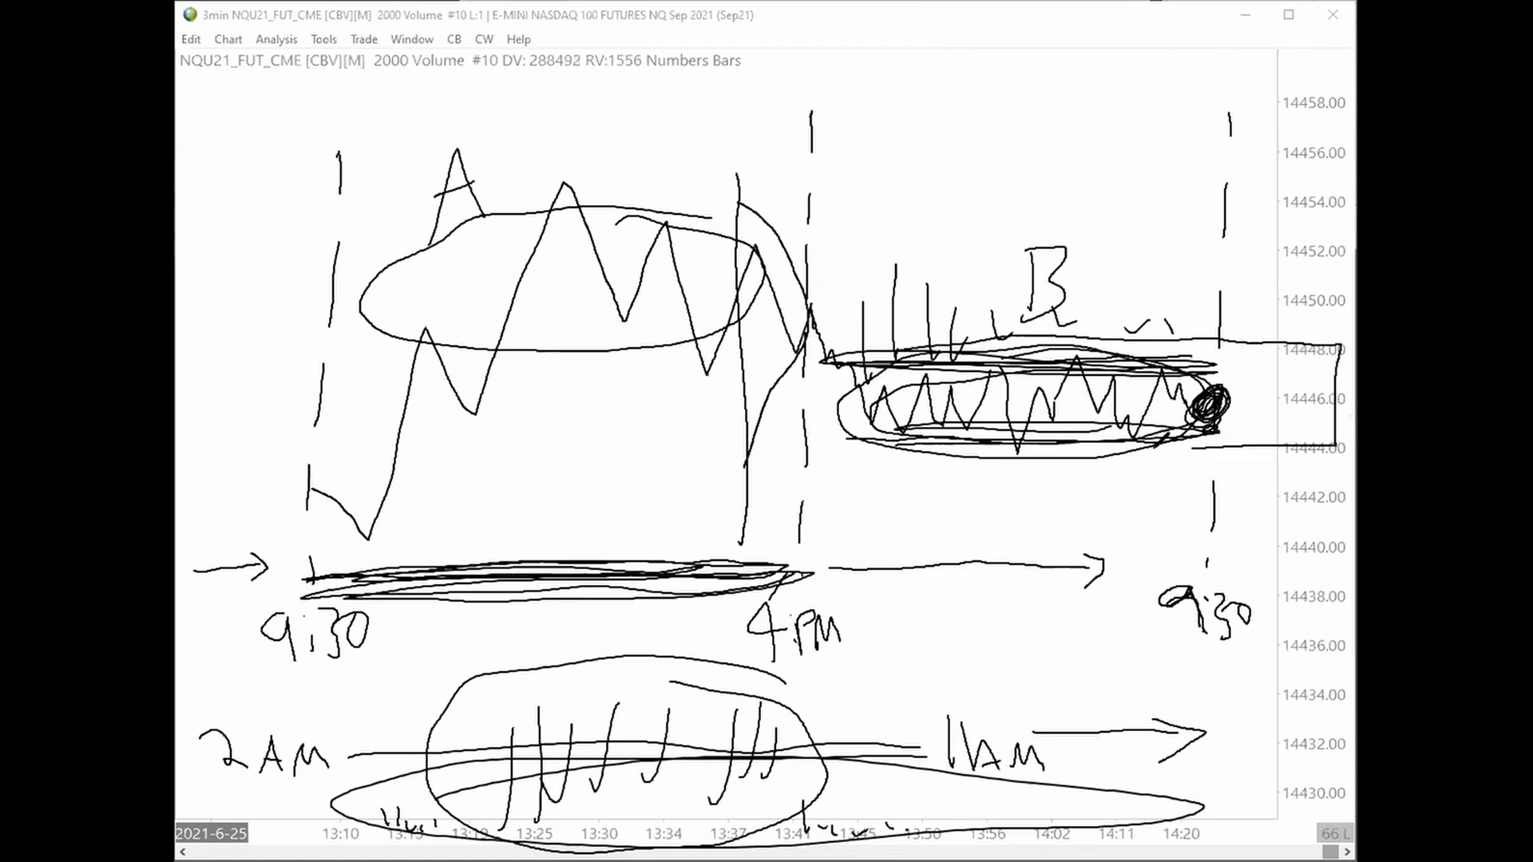
mouse_move(1252, 423)
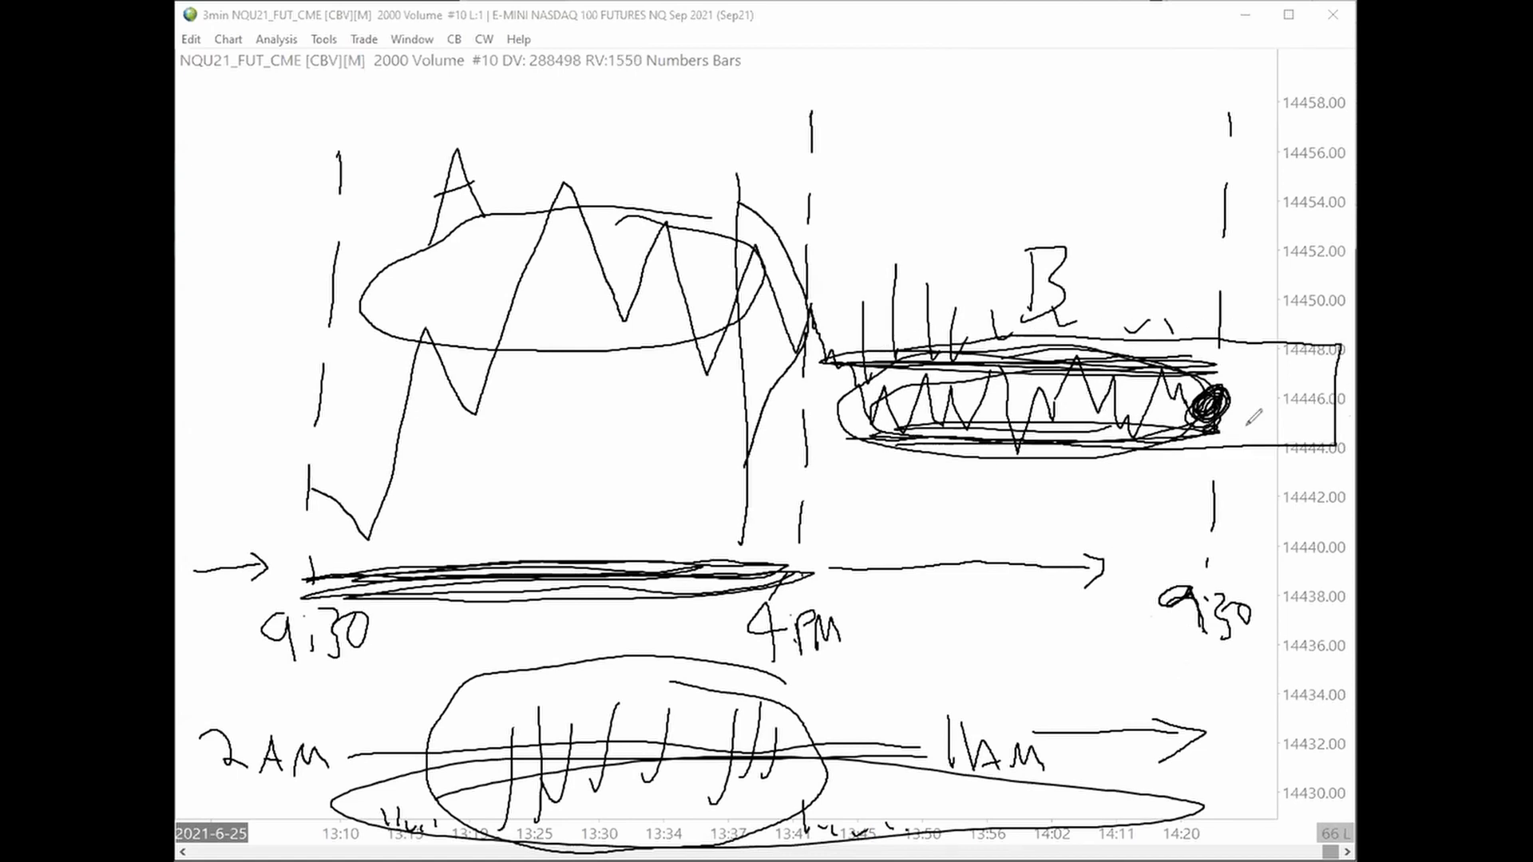